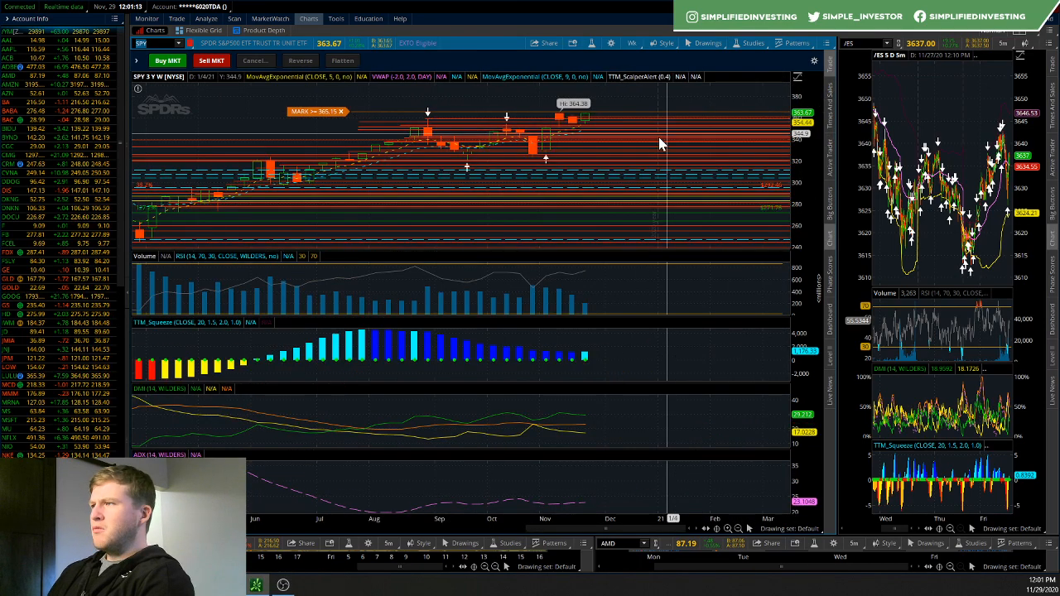
{"action": "mouse_move", "coordinate": [559, 130]}
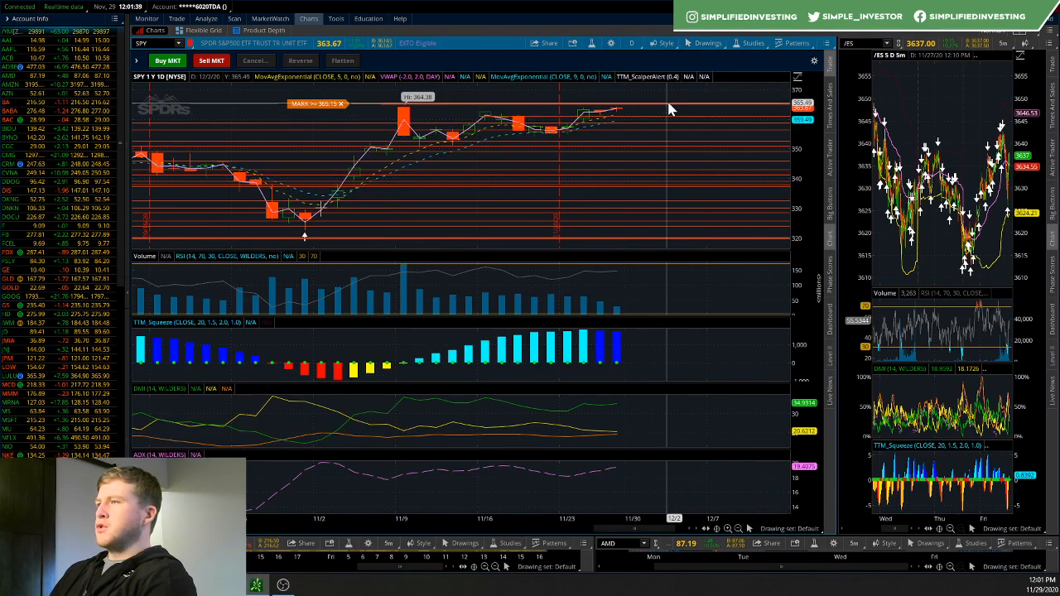
{"action": "mouse_move", "coordinate": [669, 125]}
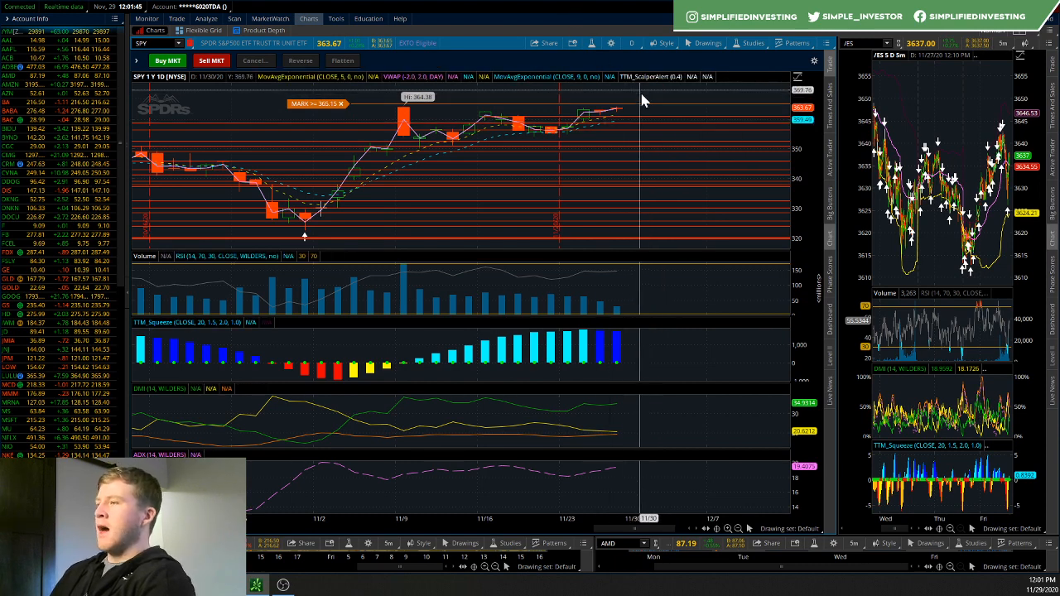
{"action": "mouse_move", "coordinate": [624, 313]}
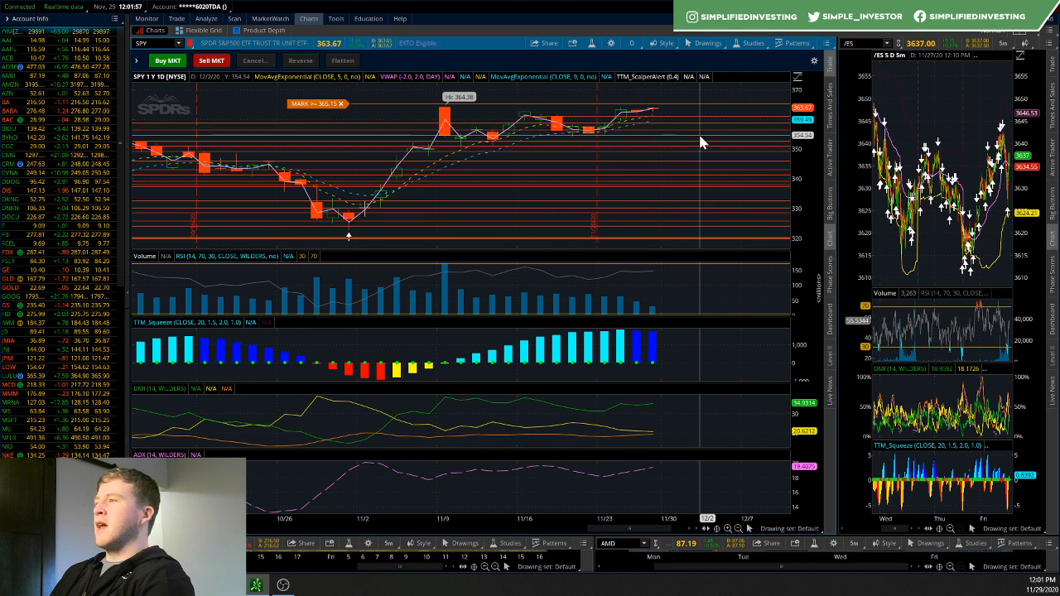
{"action": "mouse_move", "coordinate": [692, 134]}
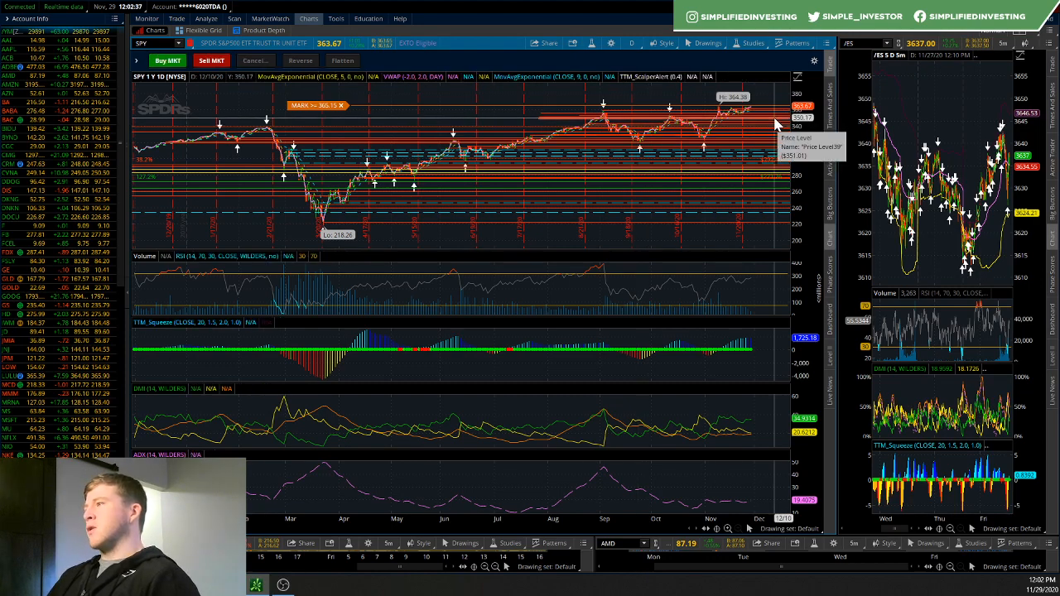
{"action": "mouse_move", "coordinate": [716, 156]}
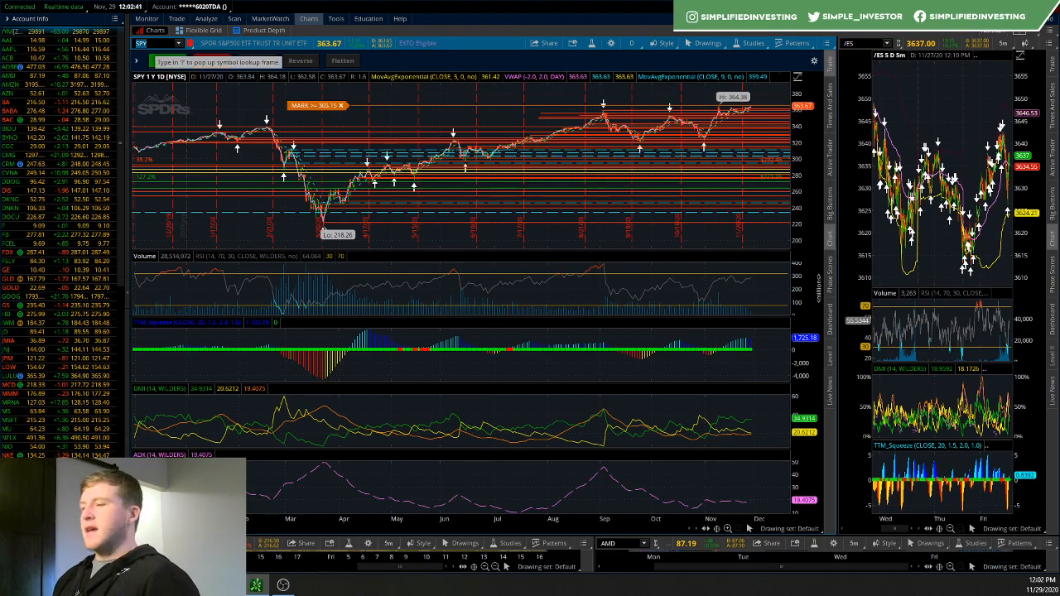
Load Moderna (MRNA) in the main chart on the 1Y:1D view
{"action": "type", "text": "MRNA"}
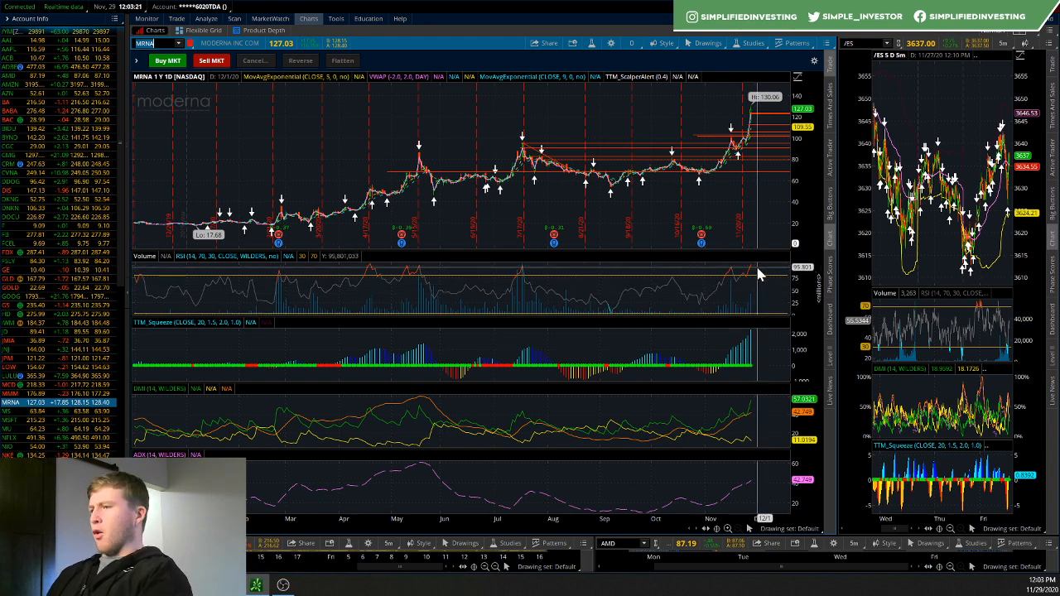
{"action": "mouse_move", "coordinate": [665, 206]}
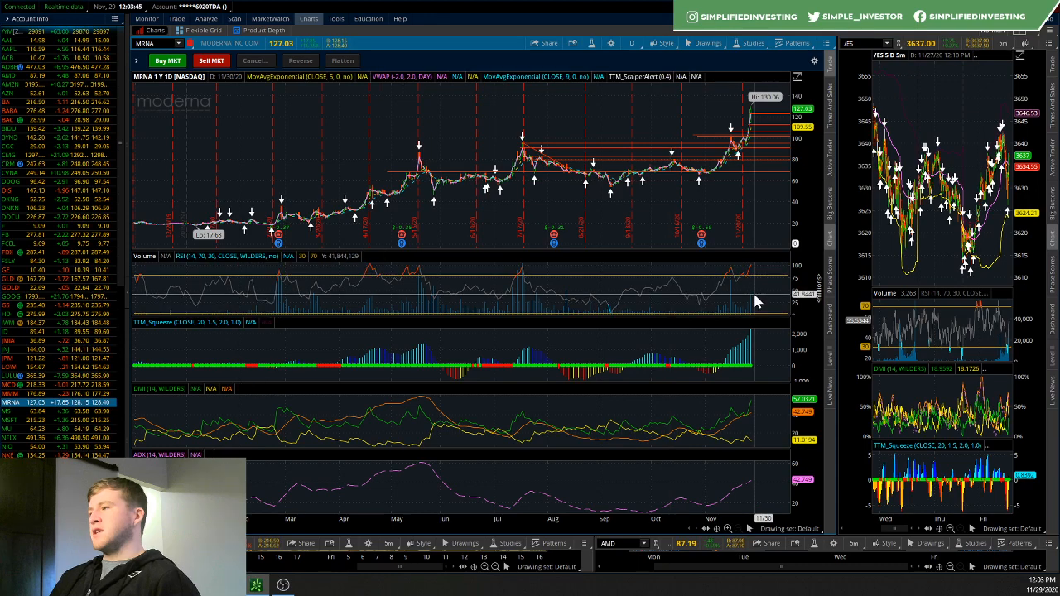
{"action": "mouse_move", "coordinate": [633, 204]}
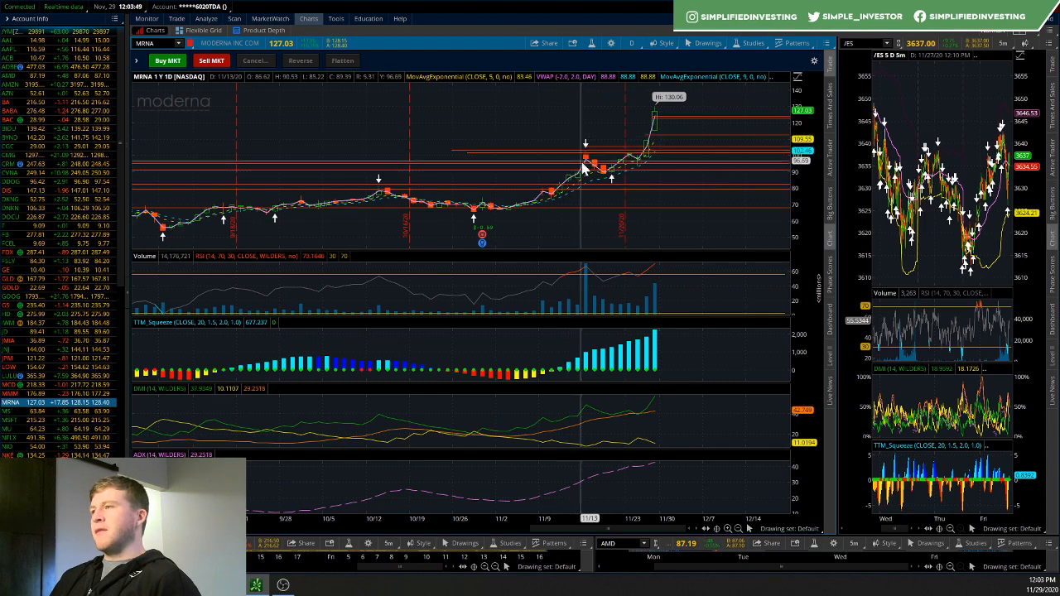
{"action": "mouse_move", "coordinate": [652, 164]}
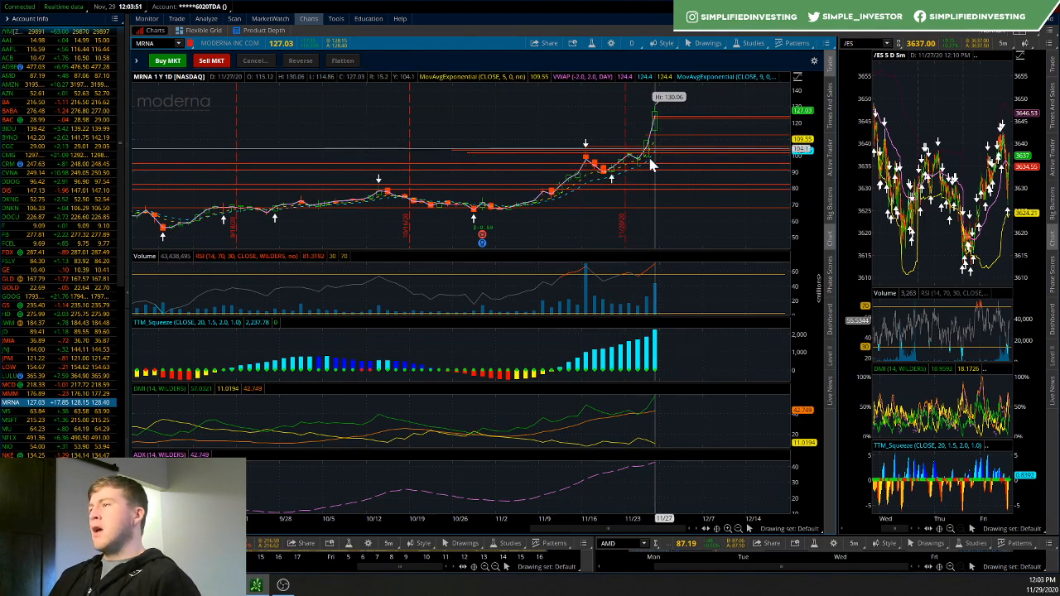
{"action": "mouse_move", "coordinate": [648, 153]}
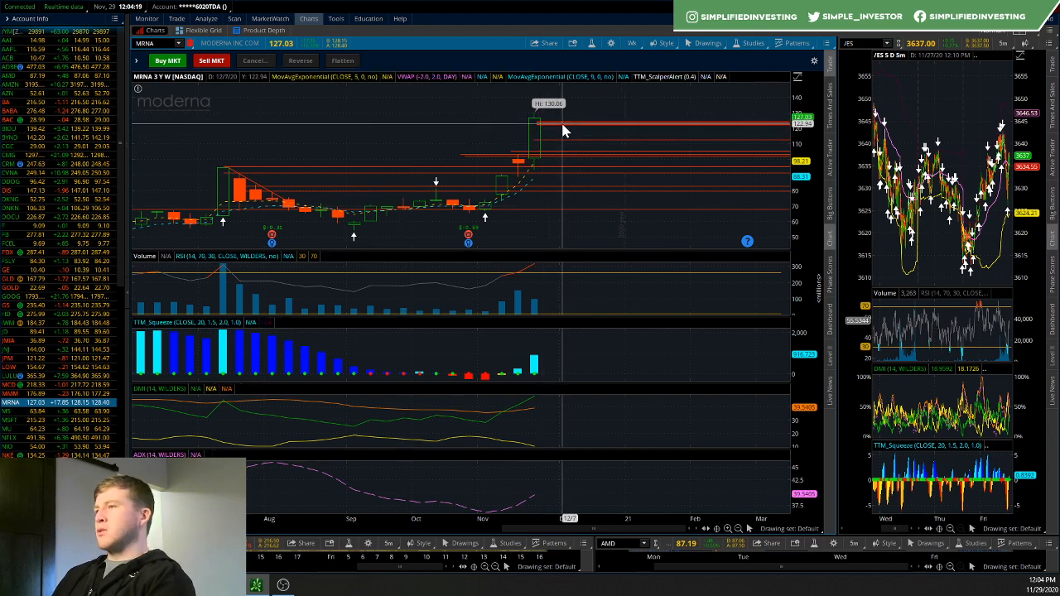
{"action": "mouse_move", "coordinate": [577, 115]}
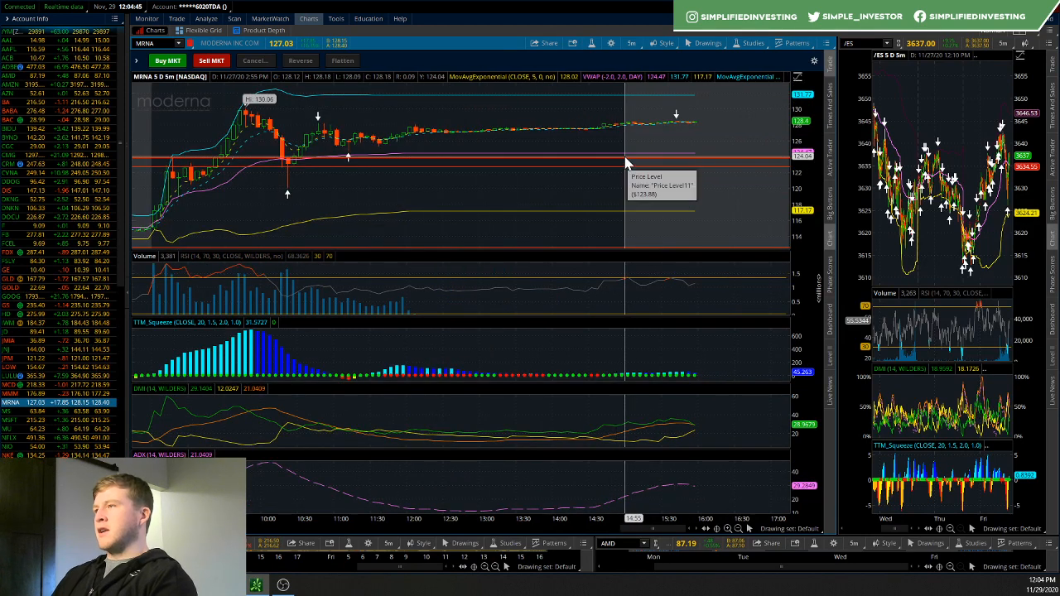
{"action": "mouse_move", "coordinate": [289, 219]}
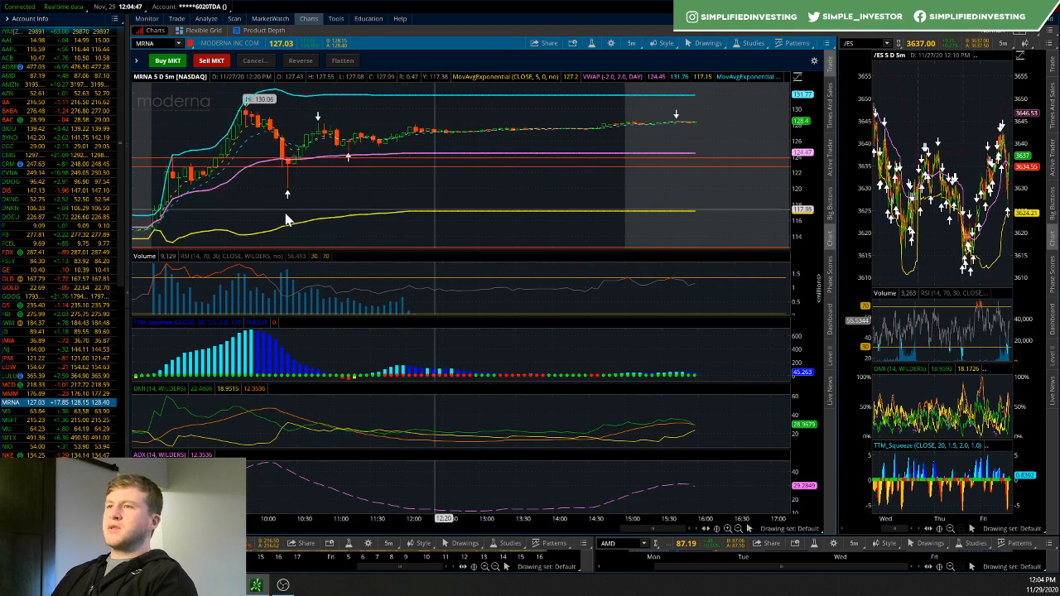
{"action": "mouse_move", "coordinate": [273, 124]}
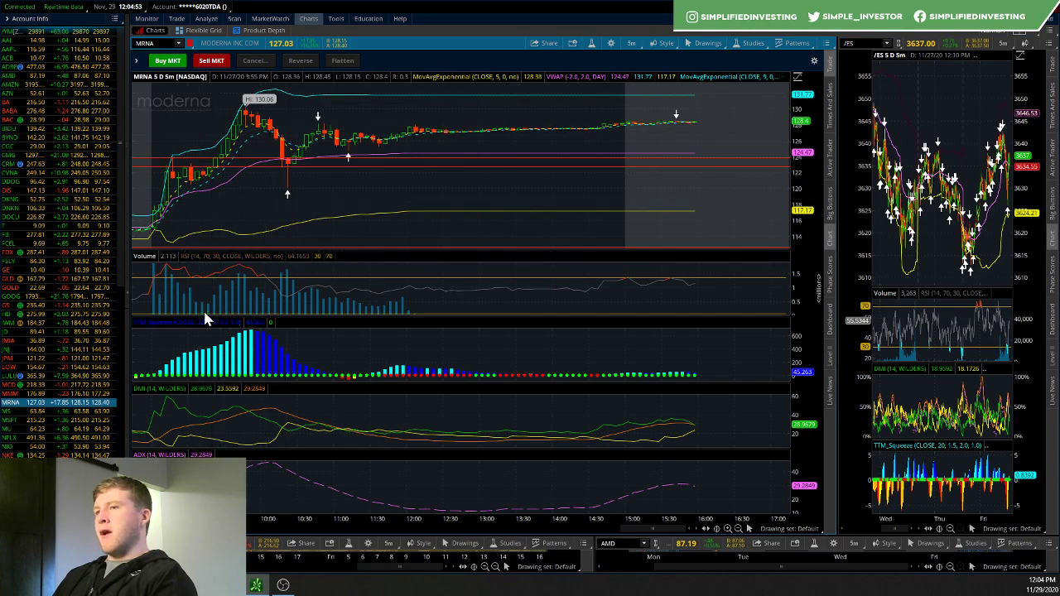
{"action": "mouse_move", "coordinate": [289, 173]}
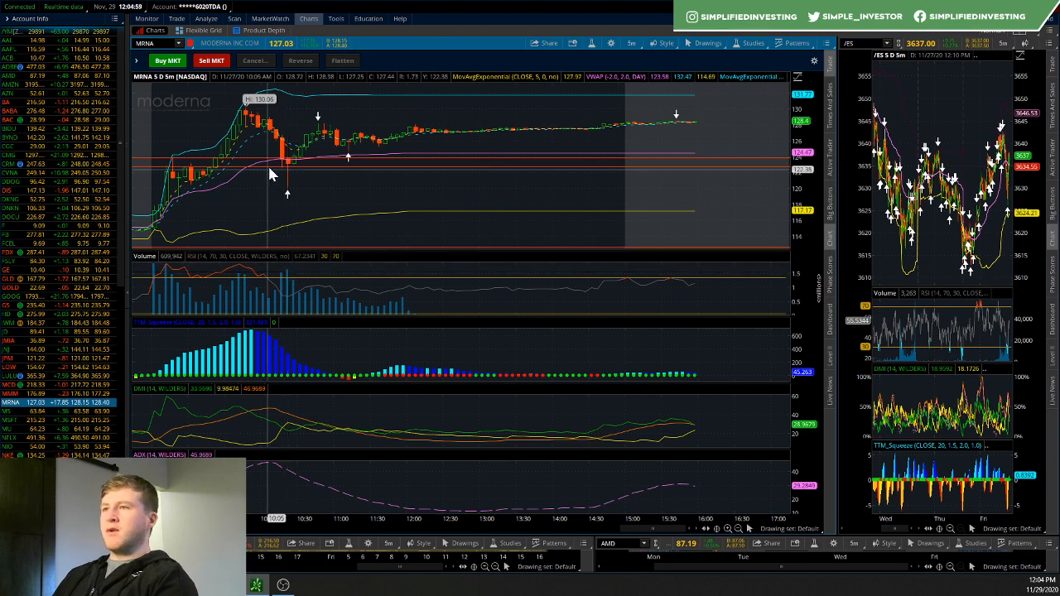
{"action": "mouse_move", "coordinate": [294, 176]}
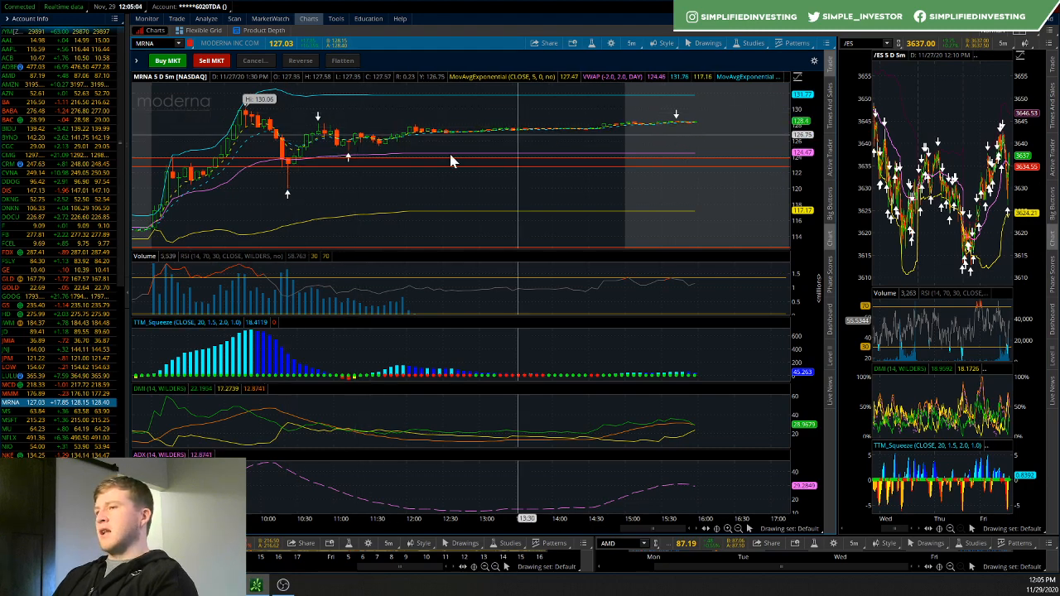
{"action": "mouse_move", "coordinate": [679, 139]}
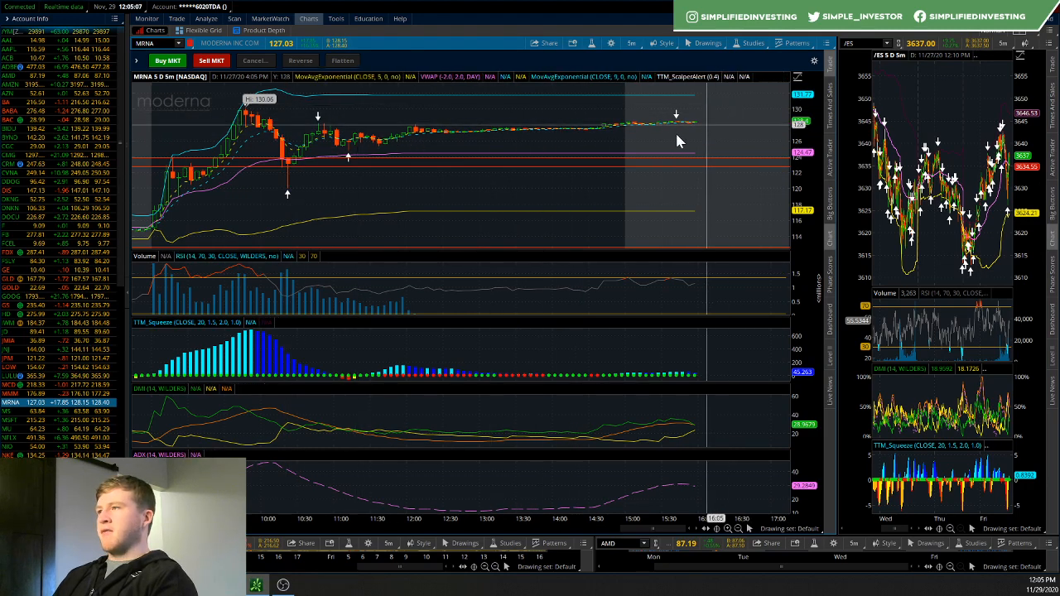
{"action": "mouse_move", "coordinate": [431, 139]}
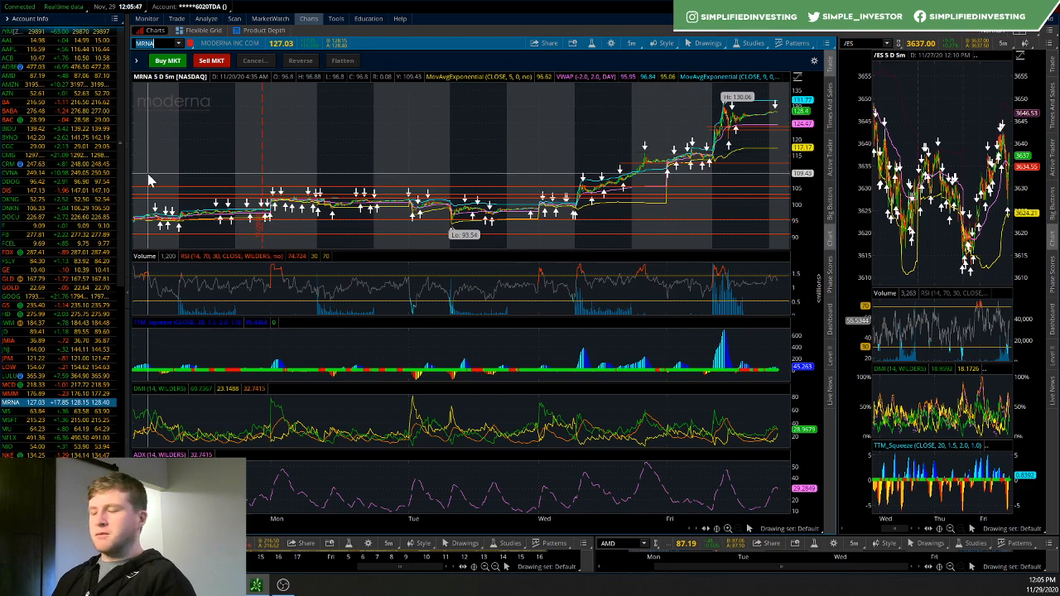
Load FuelCell Energy (FCEL) in the main chart on the 1Y:1D view
{"action": "type", "text": "FO"}
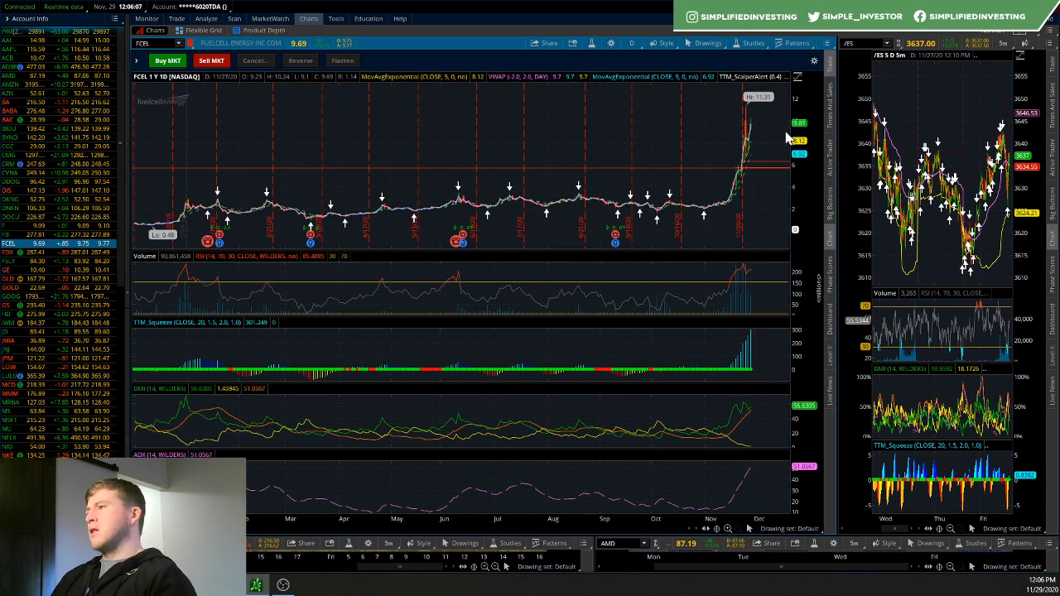
Switch the FCEL chart to the 3Y:W timeframe from Favorites
{"action": "left_click", "coordinate": [635, 42]}
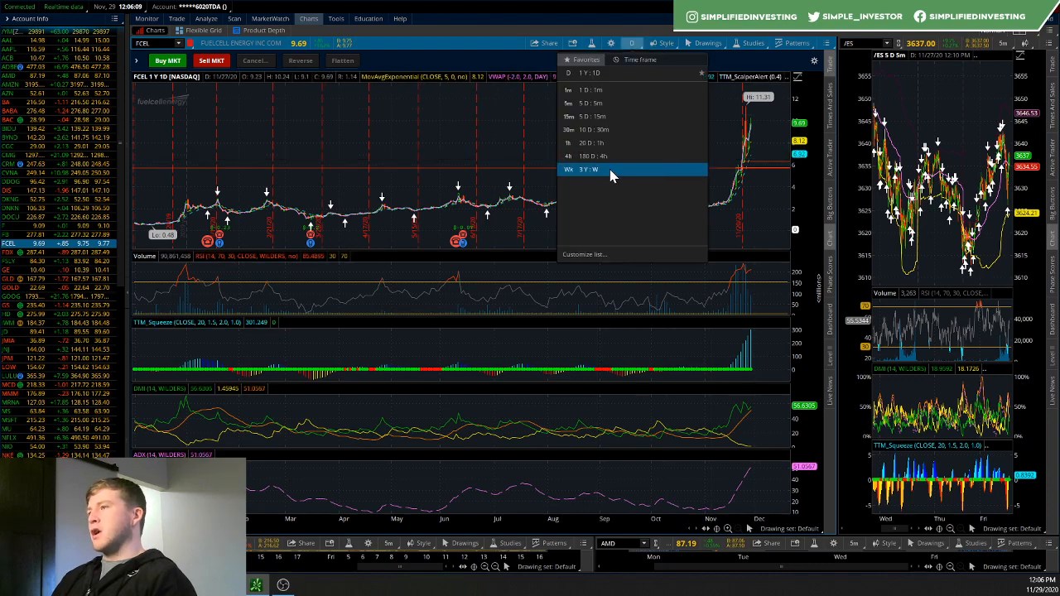
{"action": "left_click", "coordinate": [584, 170]}
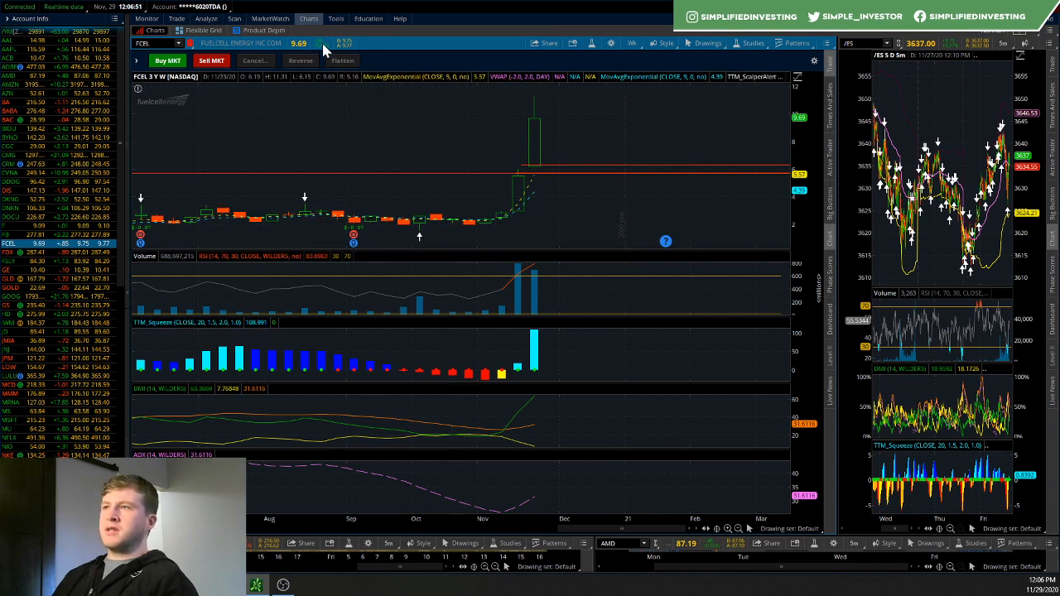
{"action": "mouse_move", "coordinate": [384, 42]}
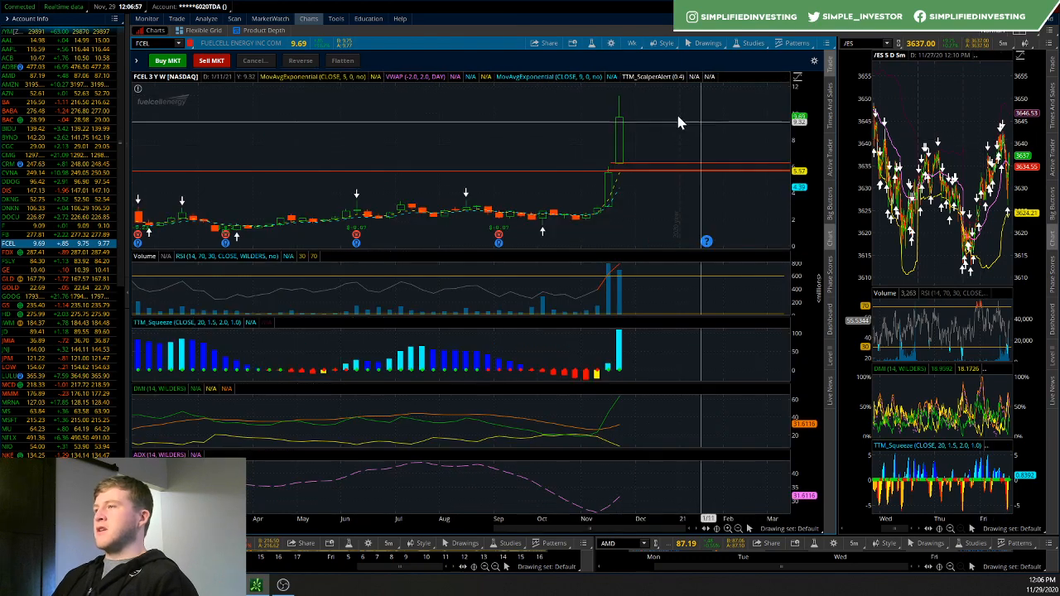
{"action": "mouse_move", "coordinate": [659, 109]}
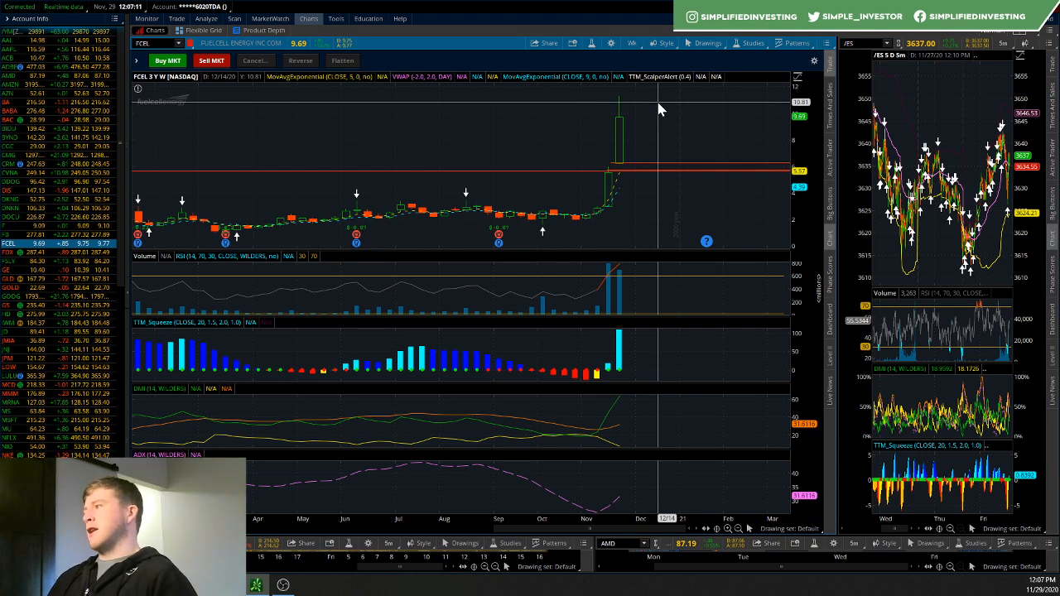
{"action": "mouse_move", "coordinate": [420, 234]}
{"action": "type", "text": "PLTR"}
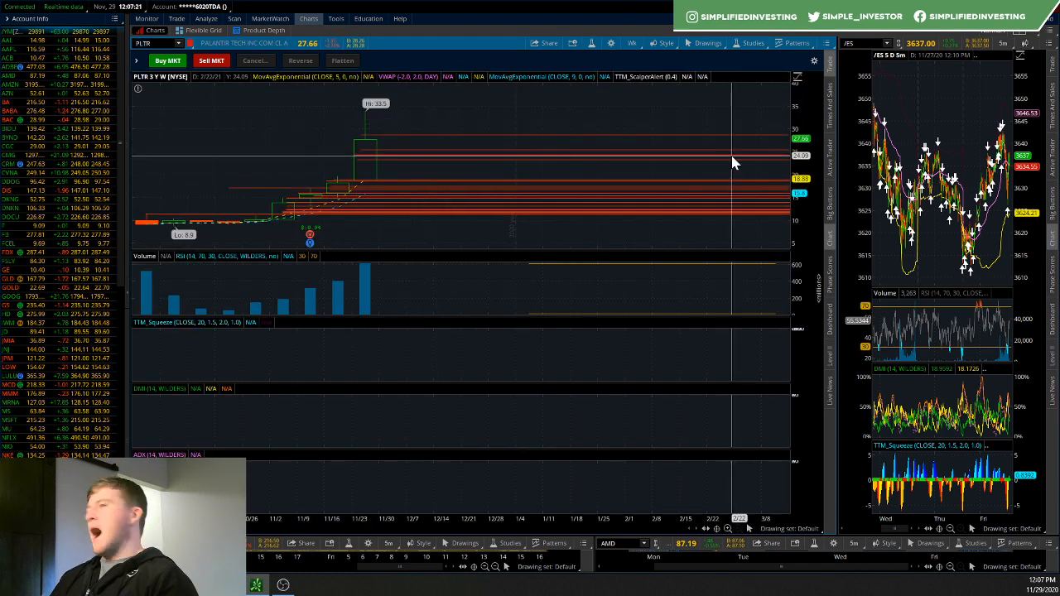
{"action": "mouse_move", "coordinate": [494, 113]}
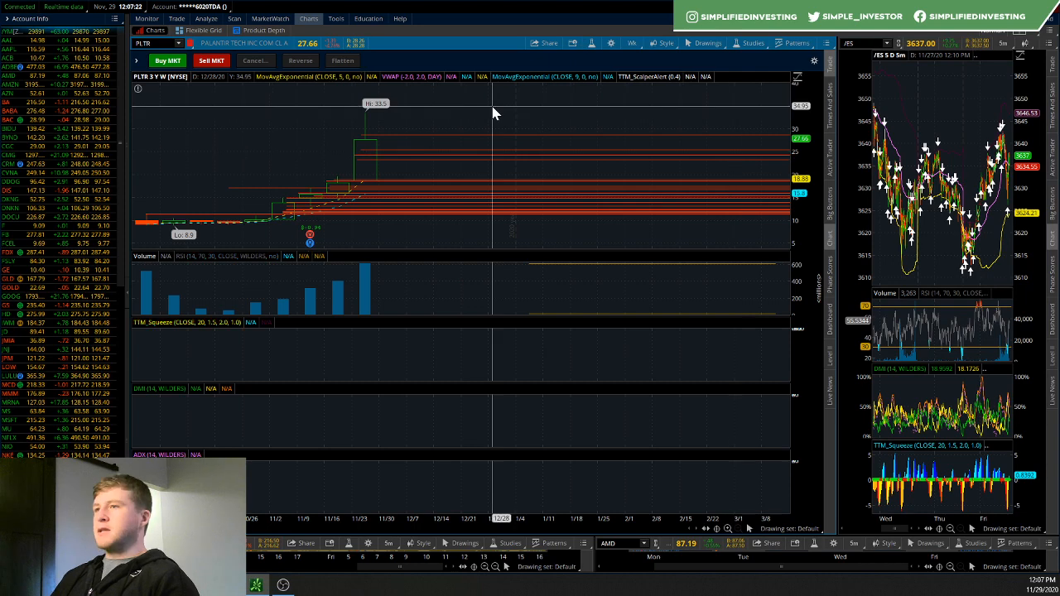
{"action": "mouse_move", "coordinate": [389, 114]}
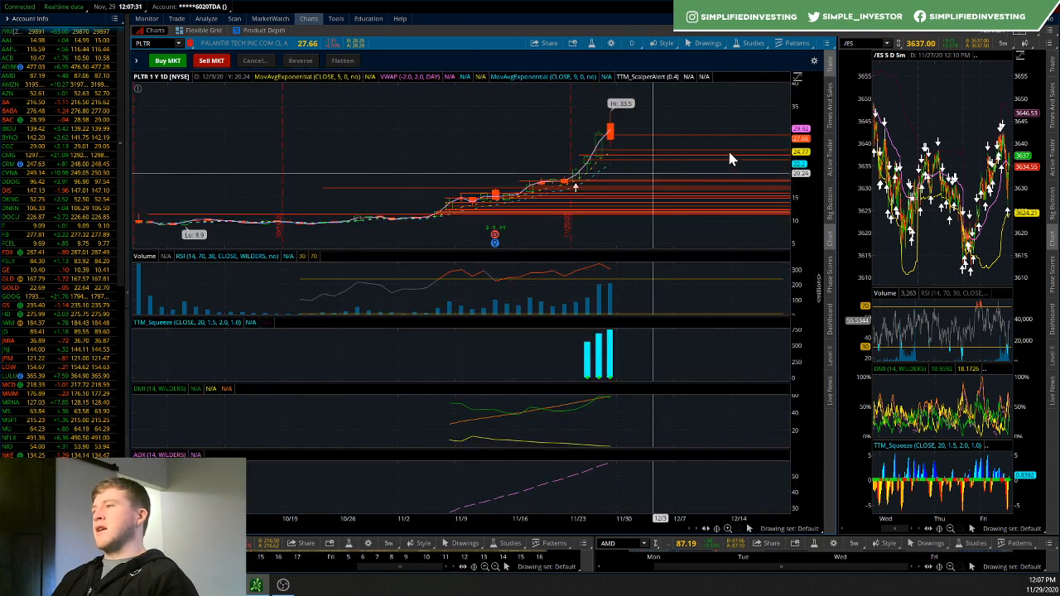
{"action": "mouse_move", "coordinate": [578, 232]}
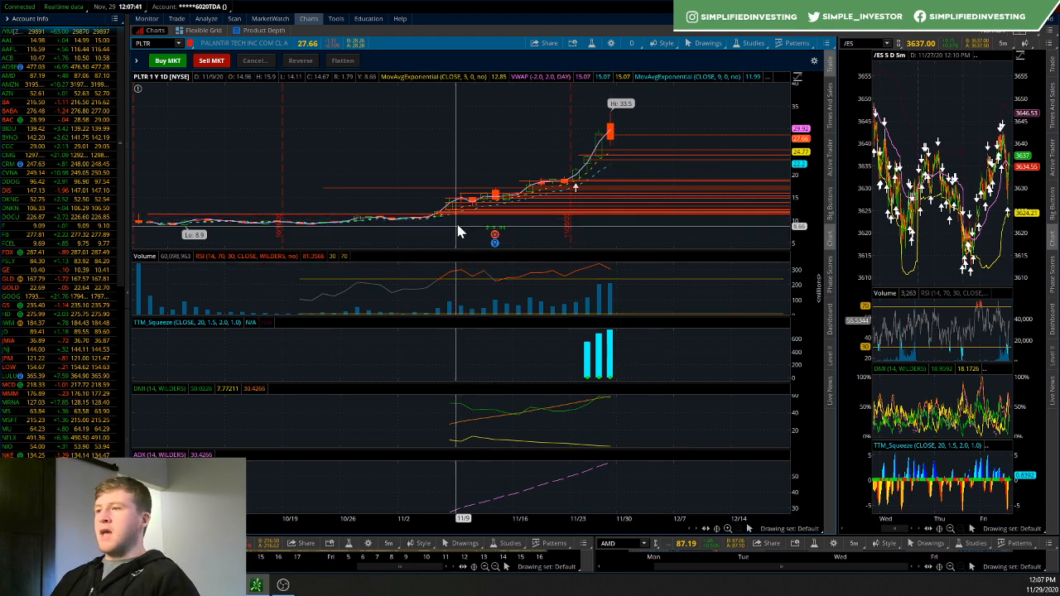
{"action": "mouse_move", "coordinate": [537, 228]}
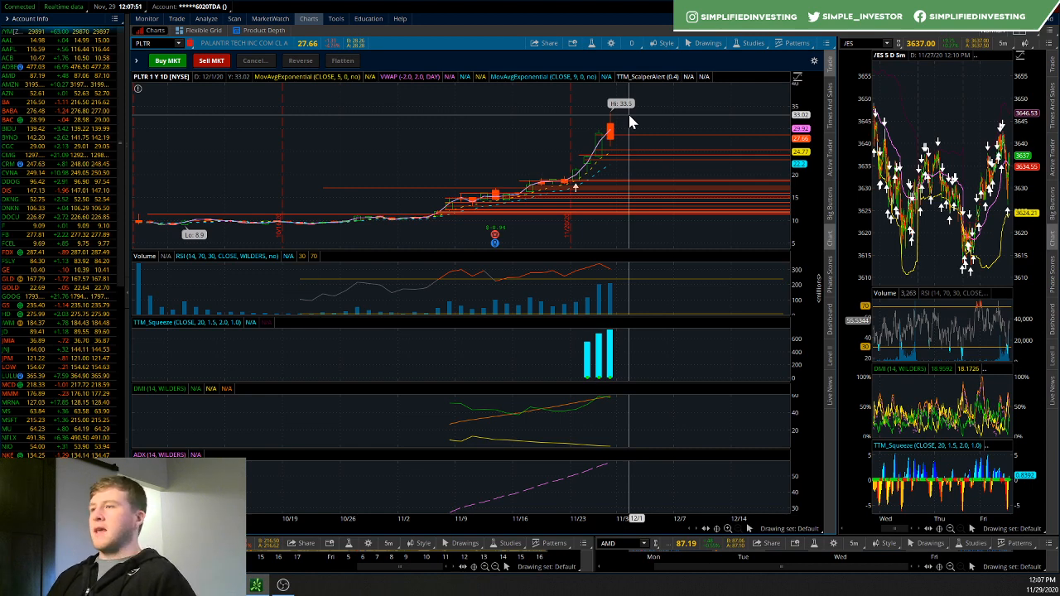
{"action": "mouse_move", "coordinate": [761, 225]}
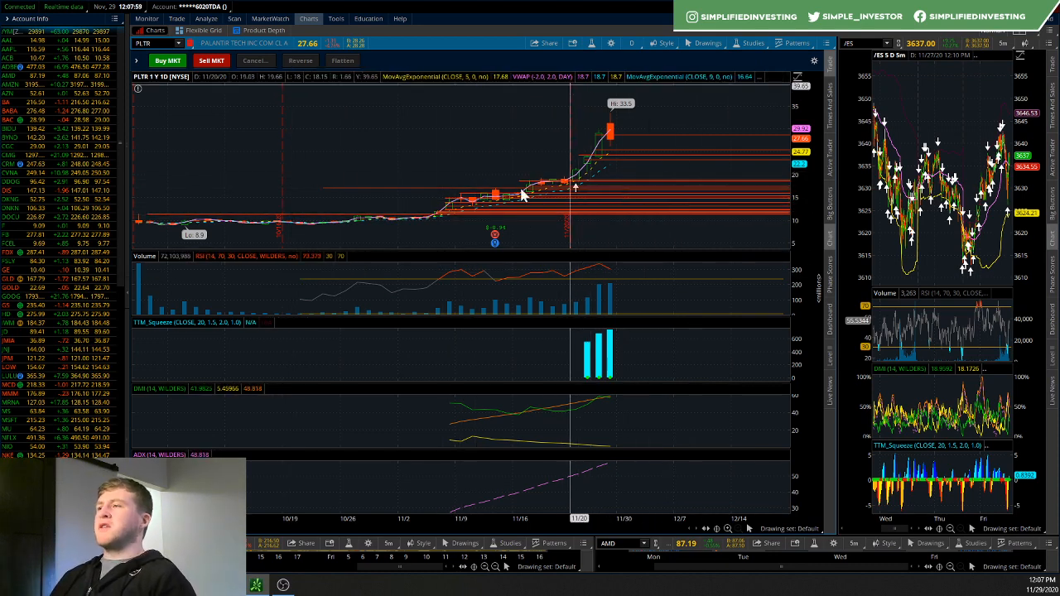
{"action": "mouse_move", "coordinate": [463, 280]}
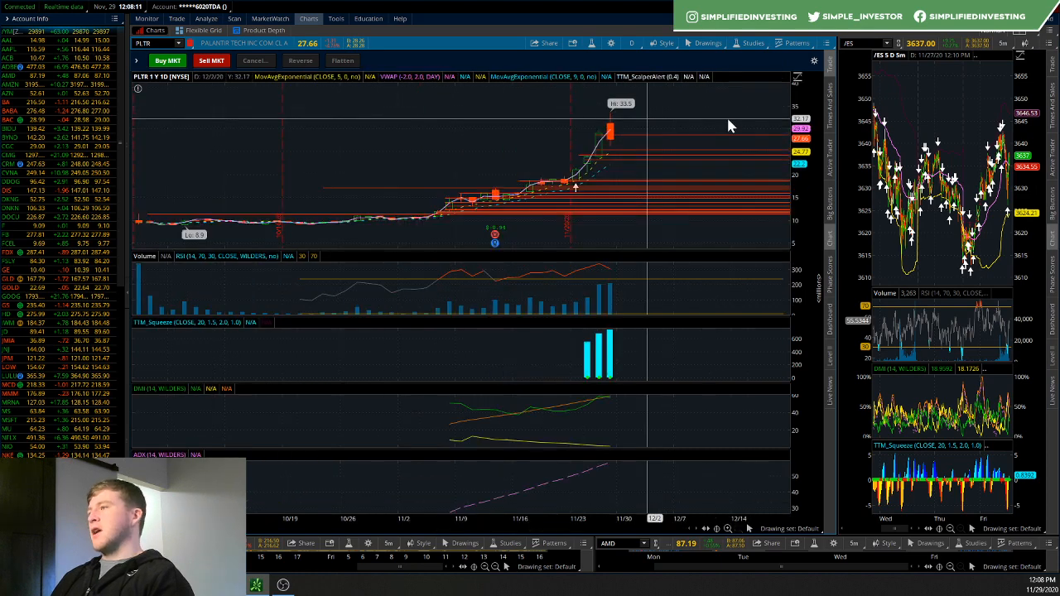
{"action": "mouse_move", "coordinate": [522, 203]}
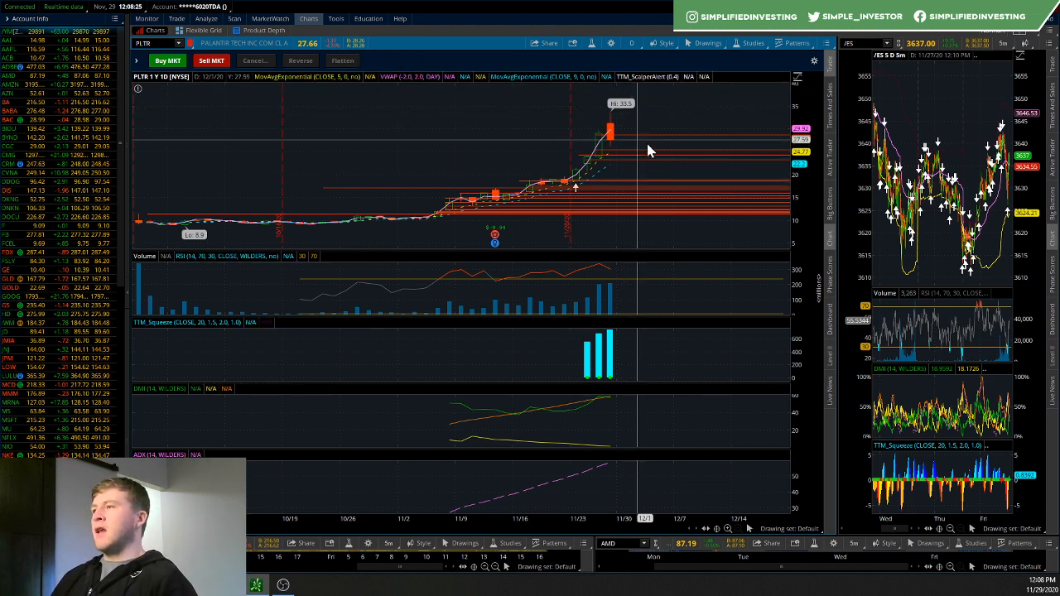
{"action": "mouse_move", "coordinate": [614, 156]}
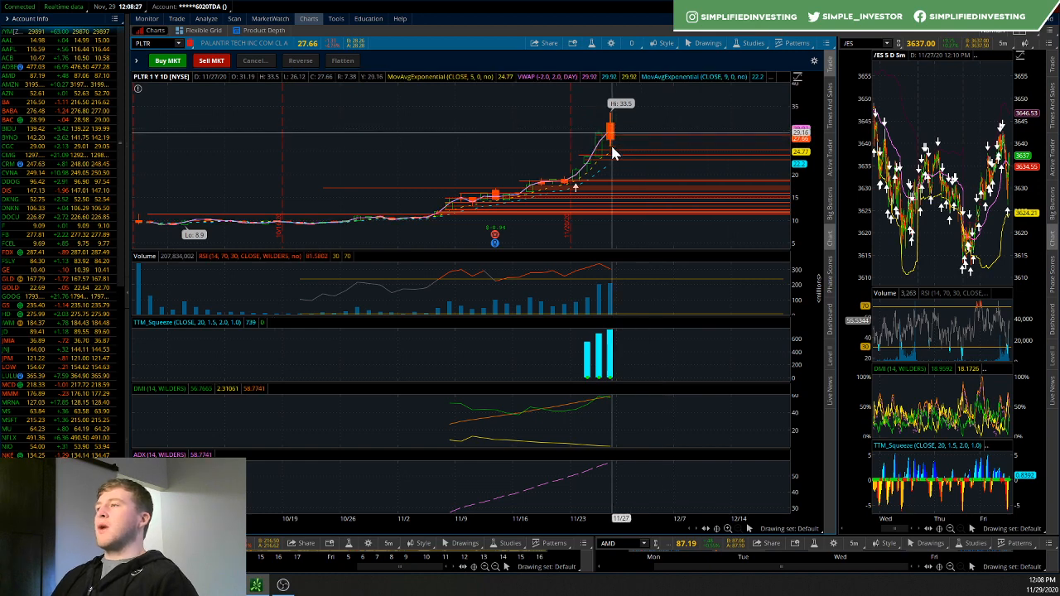
{"action": "mouse_move", "coordinate": [663, 128]}
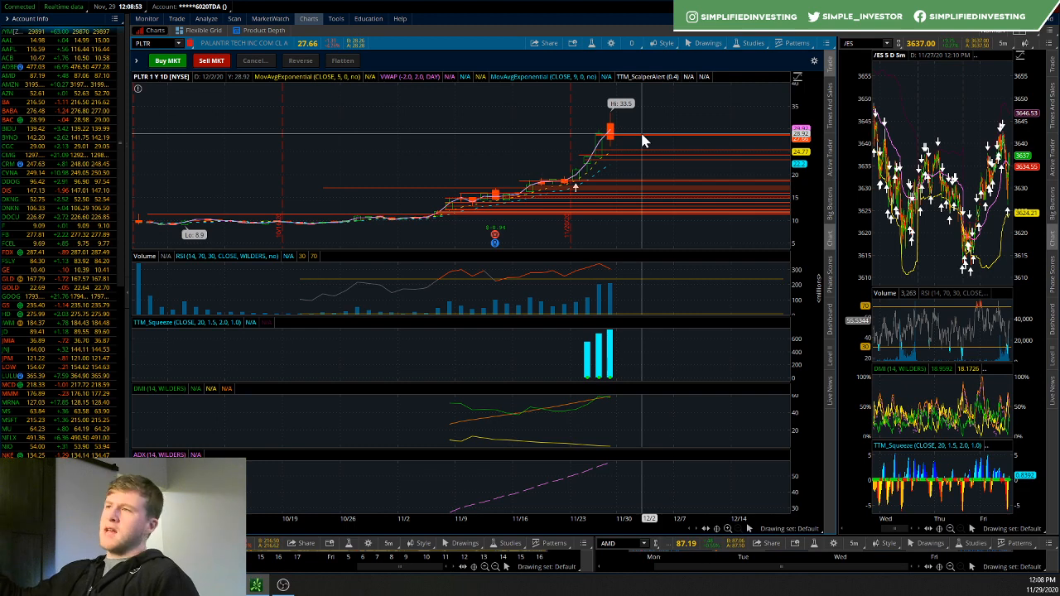
{"action": "mouse_move", "coordinate": [657, 156]}
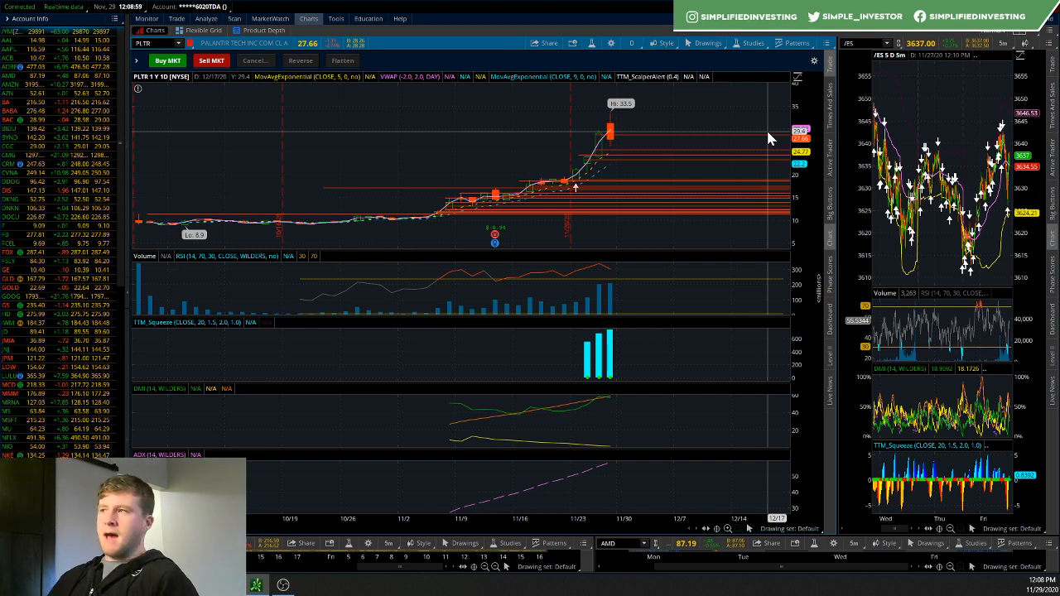
{"action": "mouse_move", "coordinate": [377, 240]}
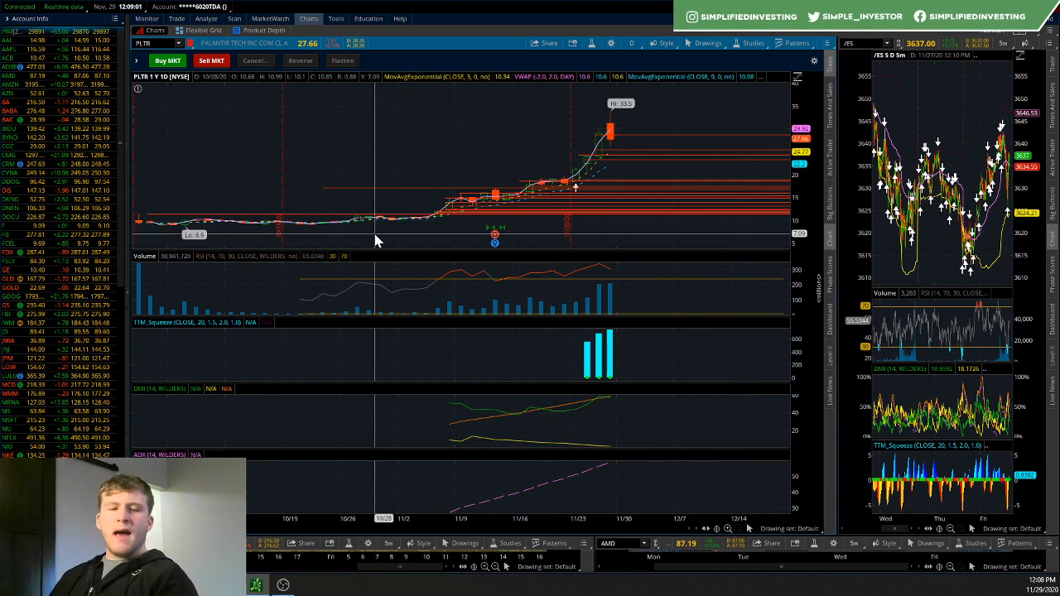
{"action": "mouse_move", "coordinate": [530, 178]}
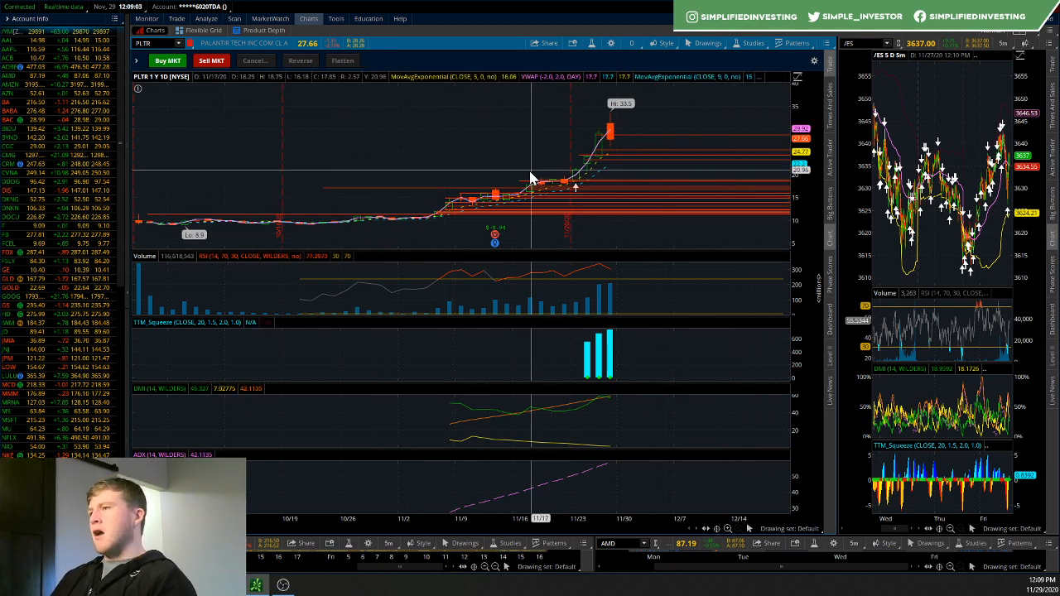
Put Palantir's chart on 3Y:W, then bring up the timeframe list again
{"action": "left_click", "coordinate": [632, 42]}
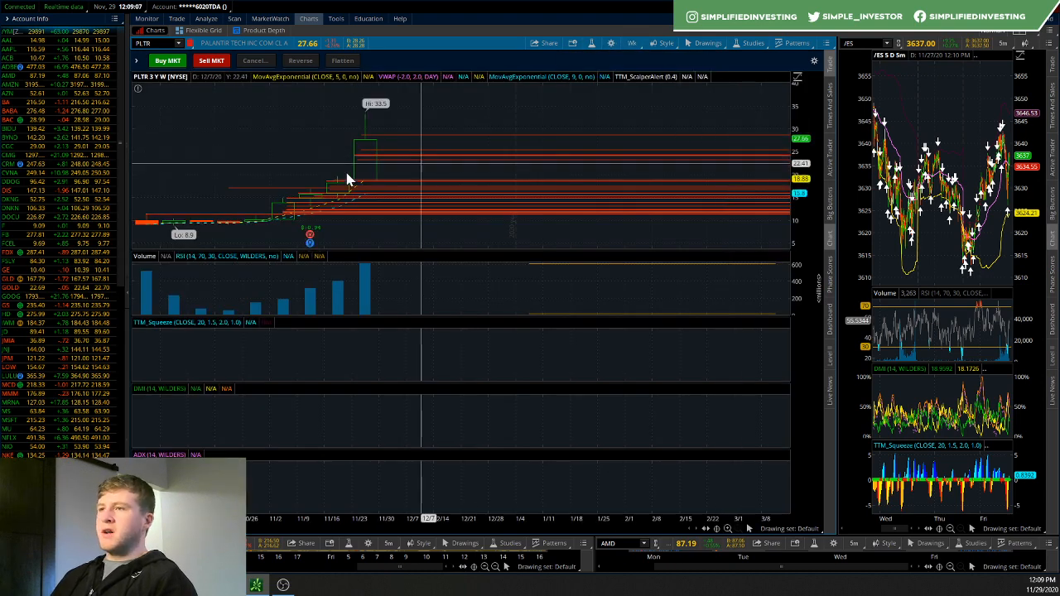
{"action": "mouse_move", "coordinate": [292, 226]}
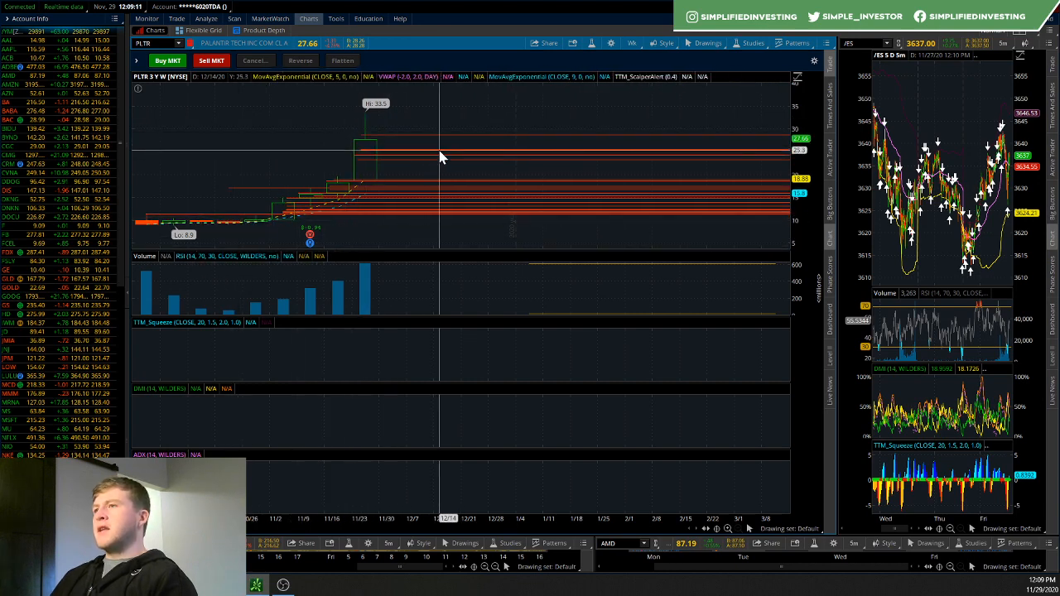
{"action": "mouse_move", "coordinate": [449, 139]}
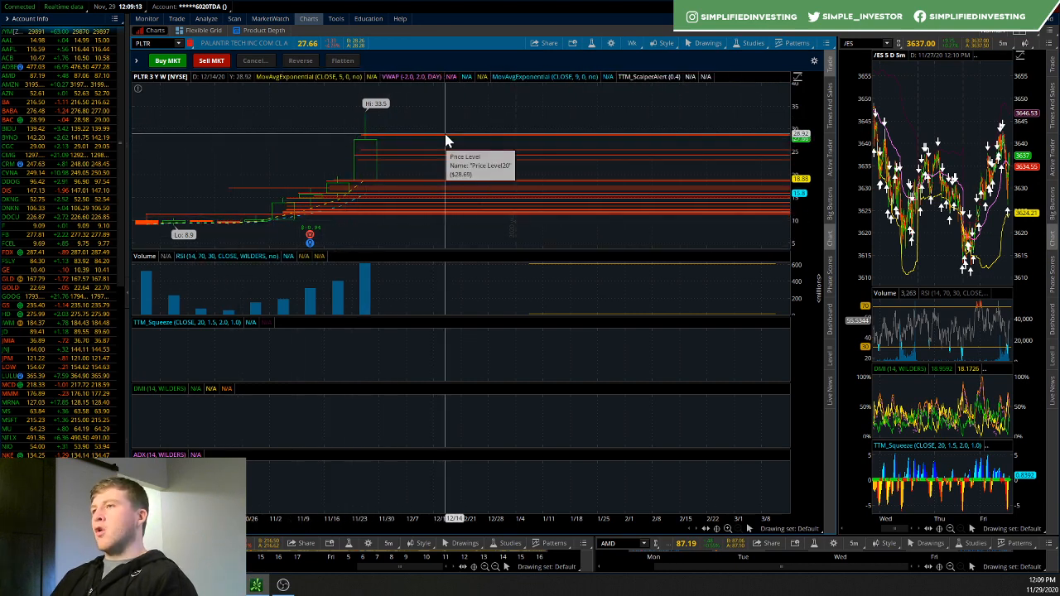
{"action": "mouse_move", "coordinate": [460, 116]}
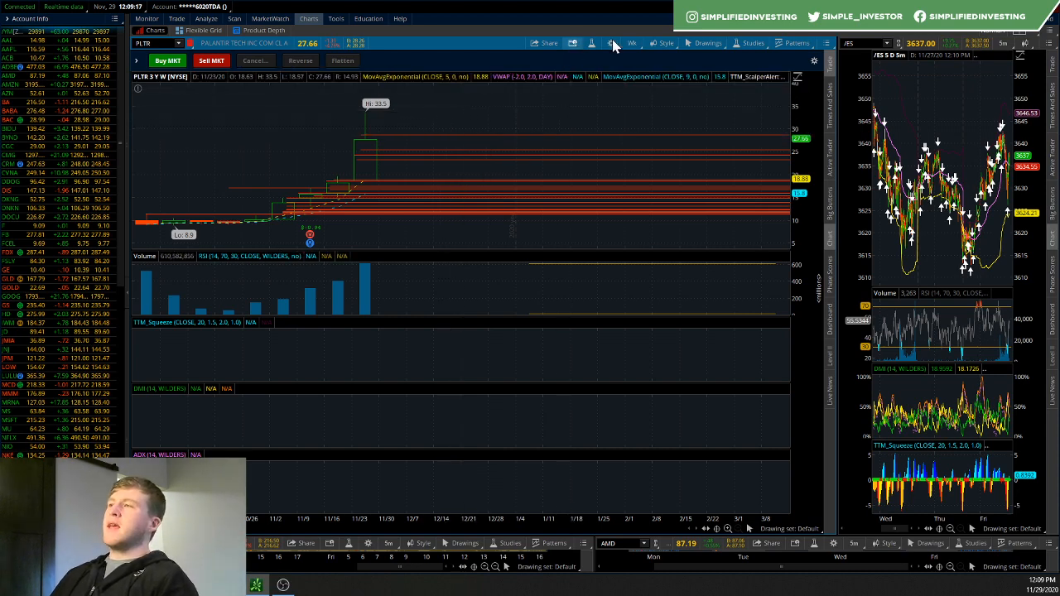
{"action": "left_click", "coordinate": [632, 42]}
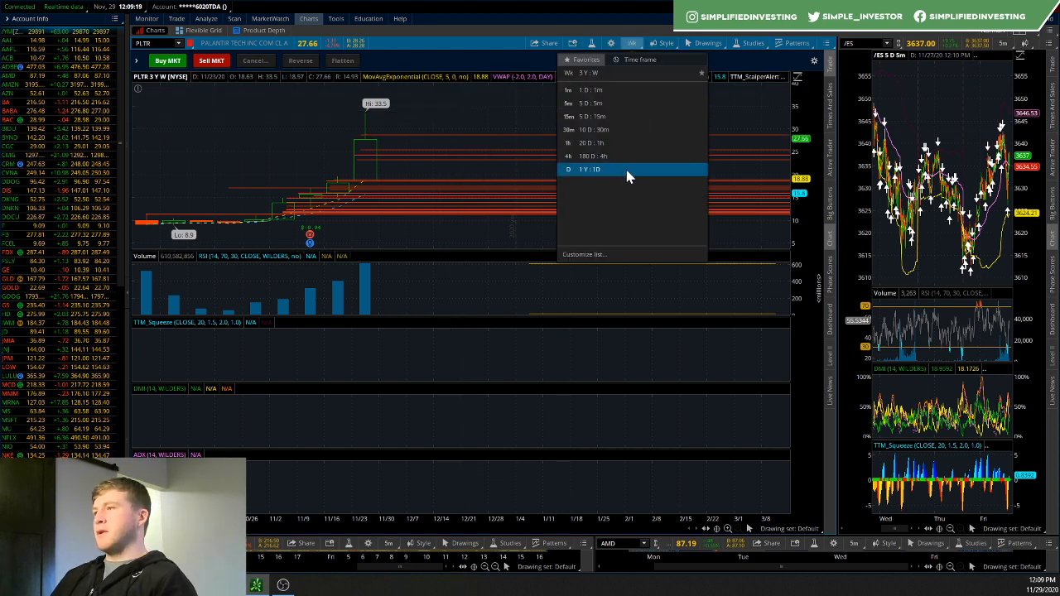
Return the PLTR chart to the 1Y:1D timeframe
{"action": "left_click", "coordinate": [588, 169]}
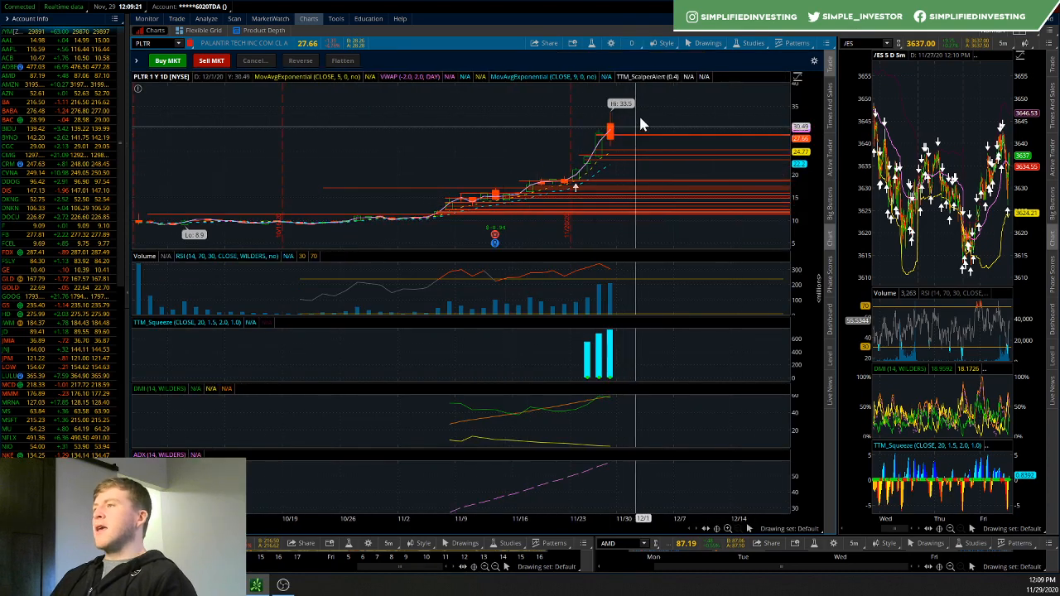
{"action": "mouse_move", "coordinate": [681, 156]}
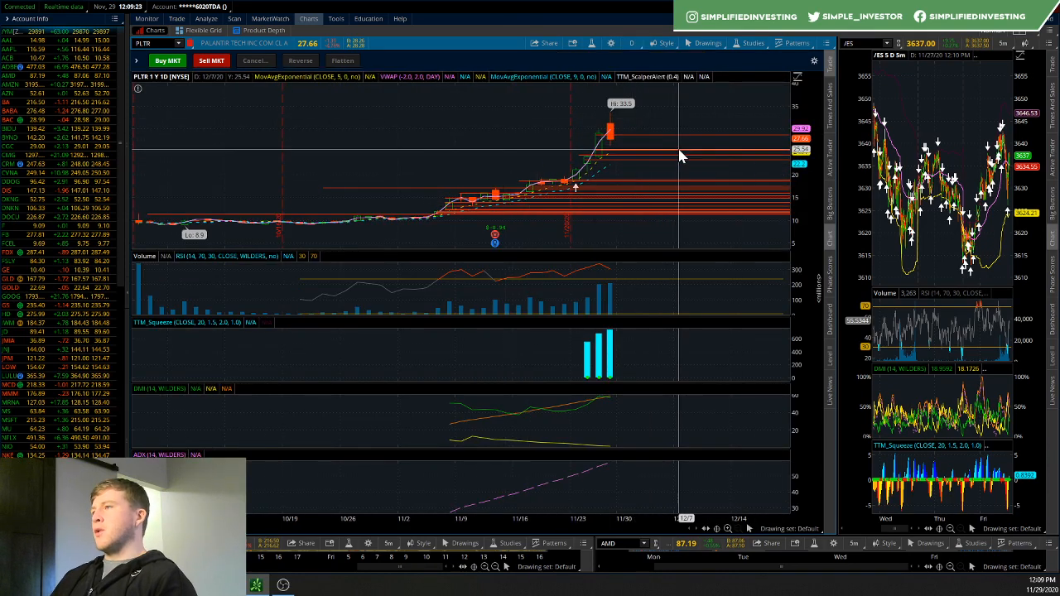
{"action": "mouse_move", "coordinate": [677, 141]}
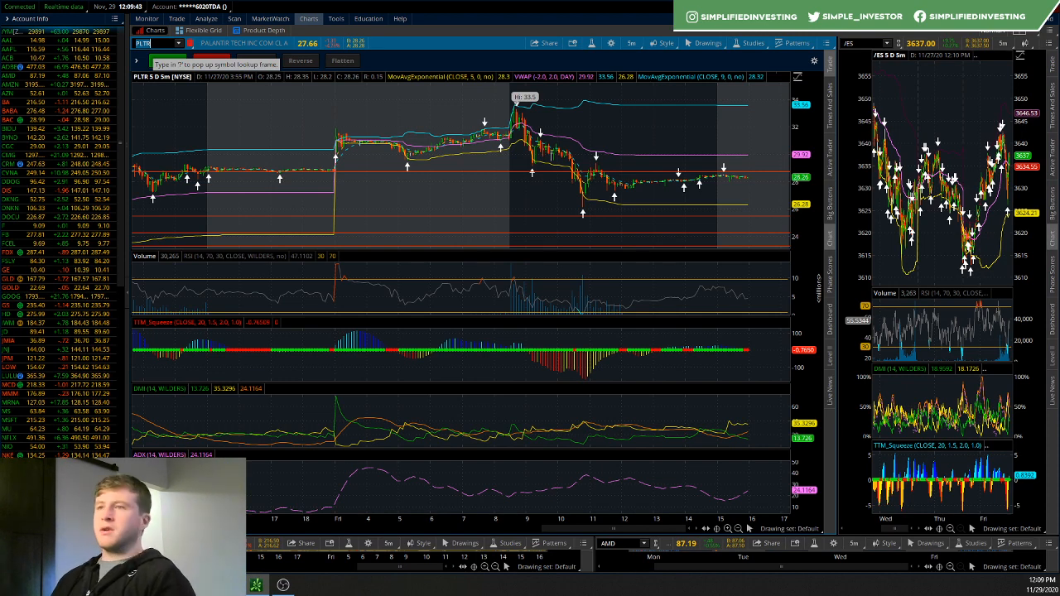
Load Virgin Galactic (SPCE) on the 1Y:1D chart, replacing Palantir
{"action": "type", "text": "SPCE"}
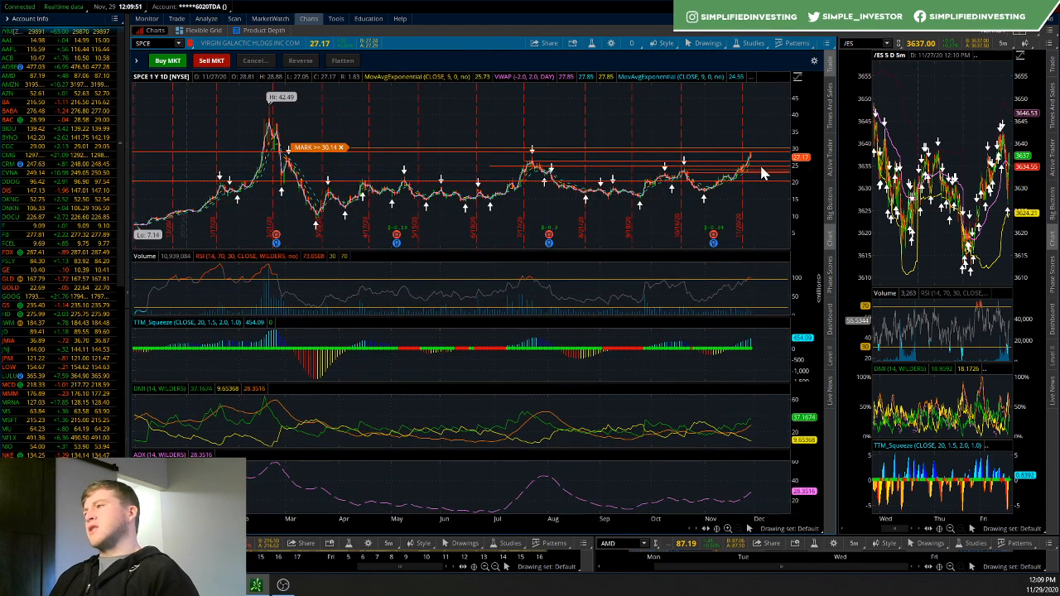
{"action": "mouse_move", "coordinate": [643, 159]}
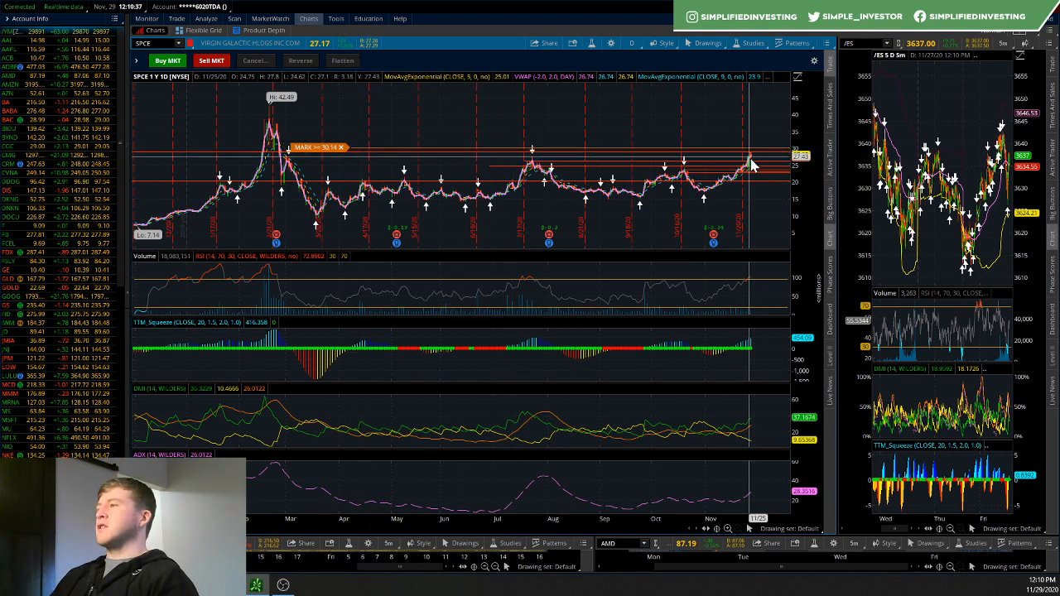
{"action": "mouse_move", "coordinate": [761, 177]}
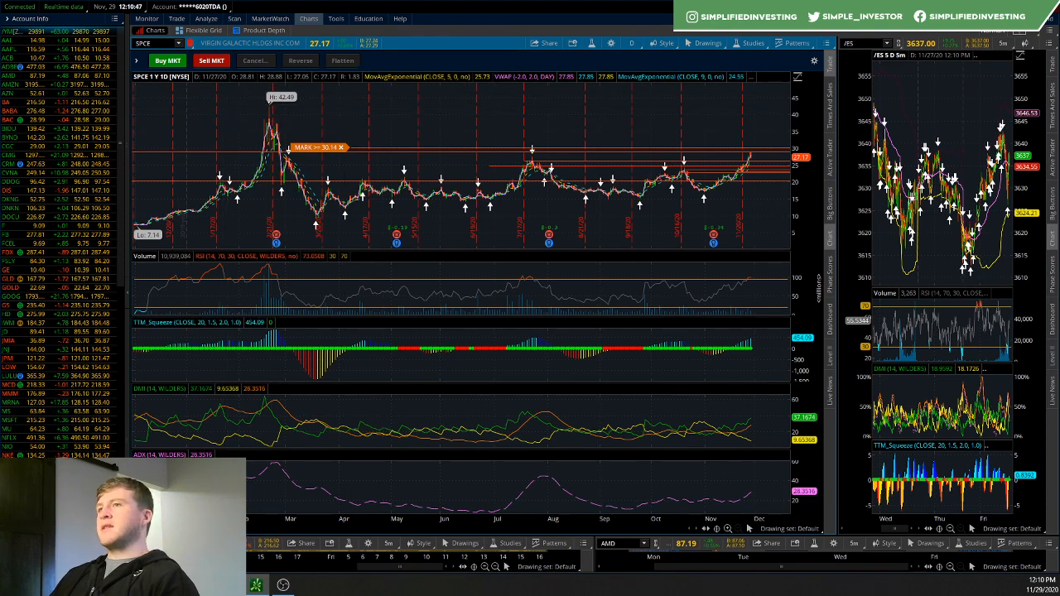
{"action": "mouse_move", "coordinate": [604, 156]}
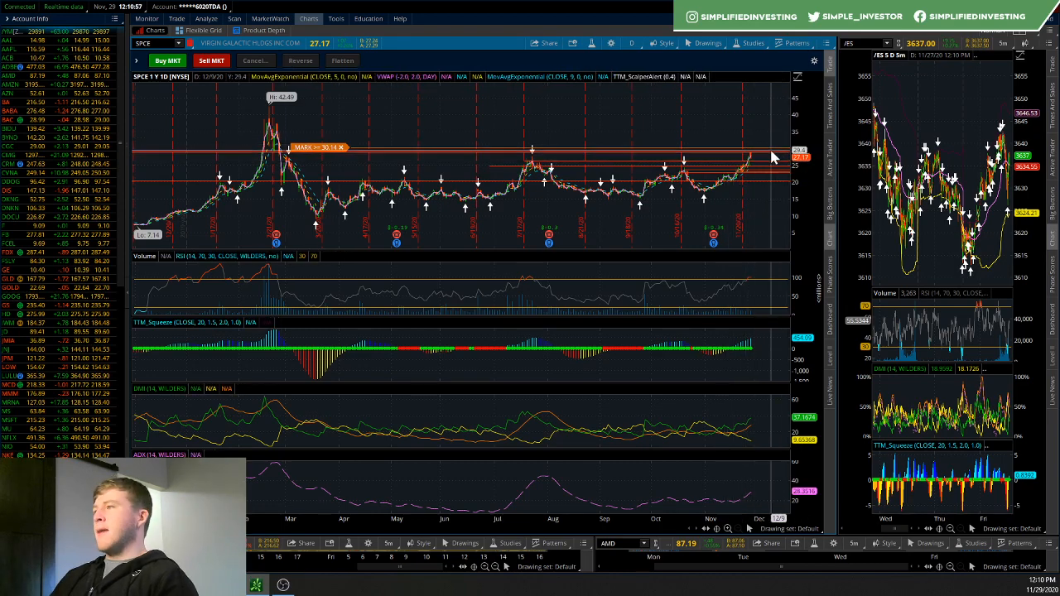
{"action": "mouse_move", "coordinate": [729, 139]}
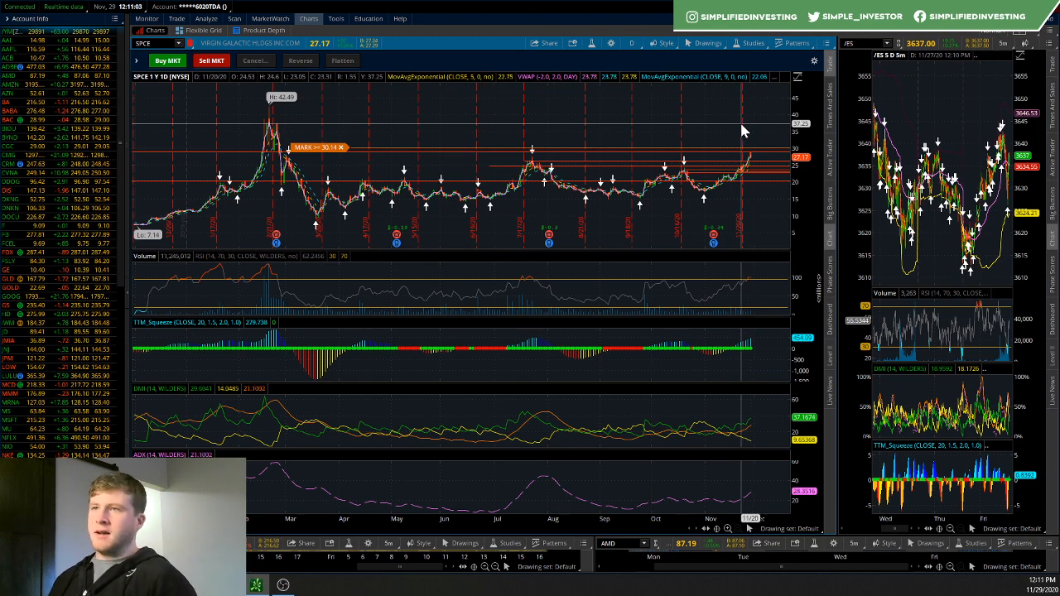
{"action": "mouse_move", "coordinate": [733, 133]}
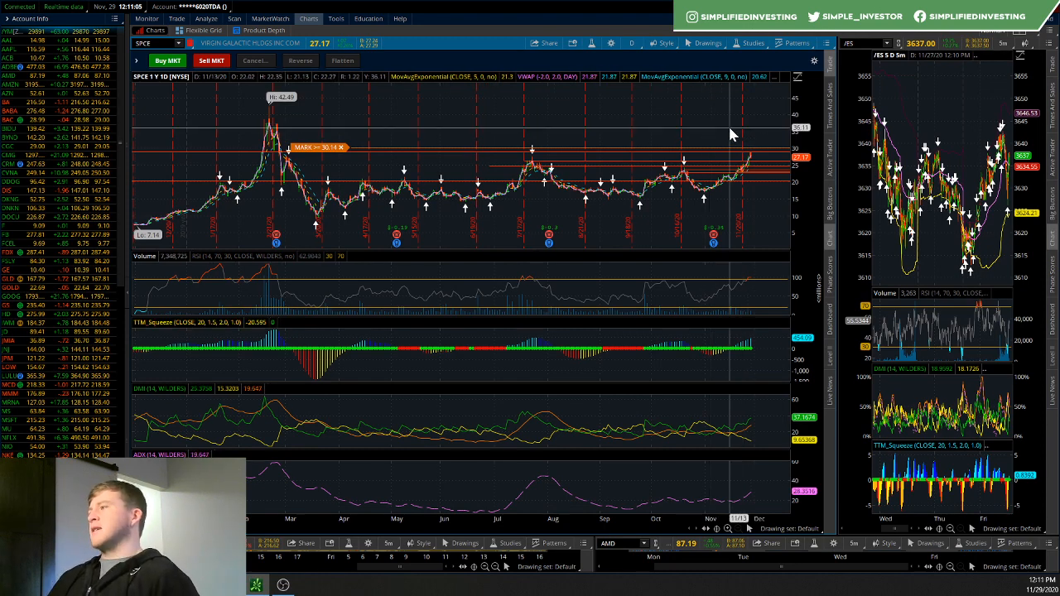